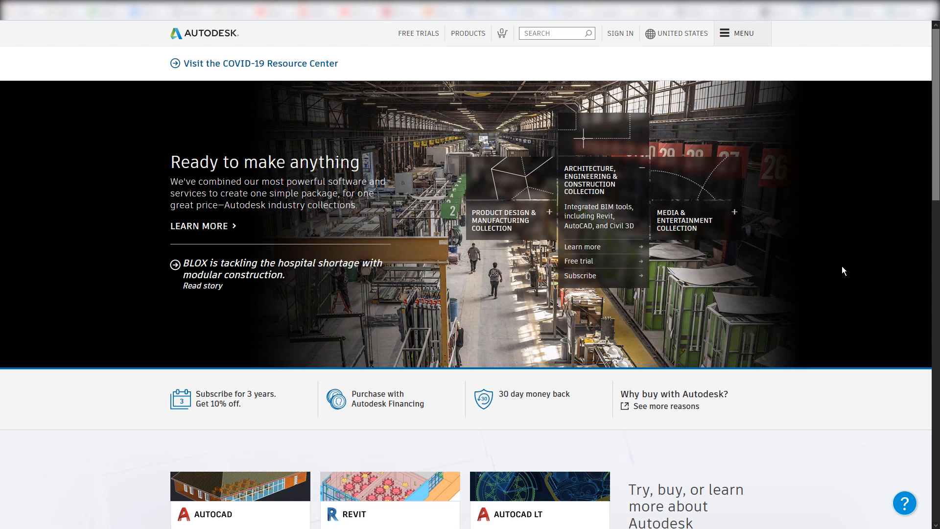
pyautogui.moveTo(843, 271)
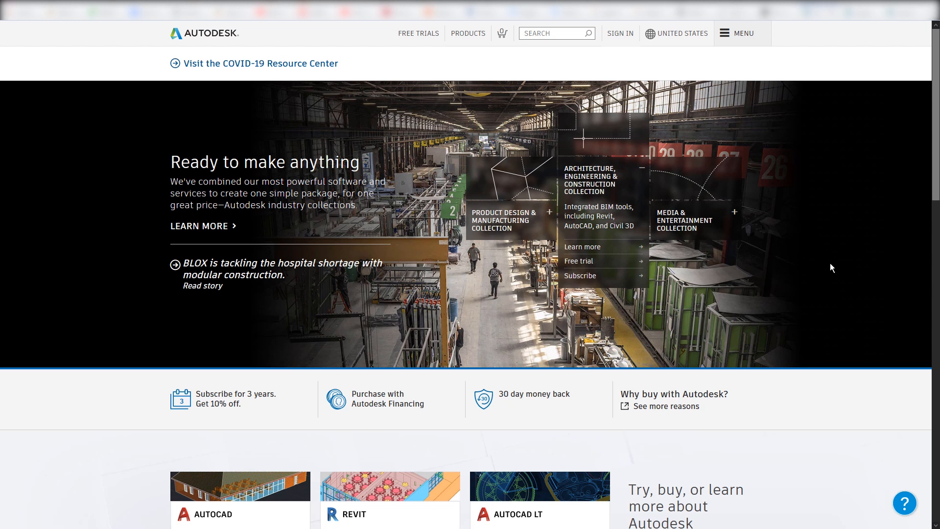
pyautogui.moveTo(832, 267)
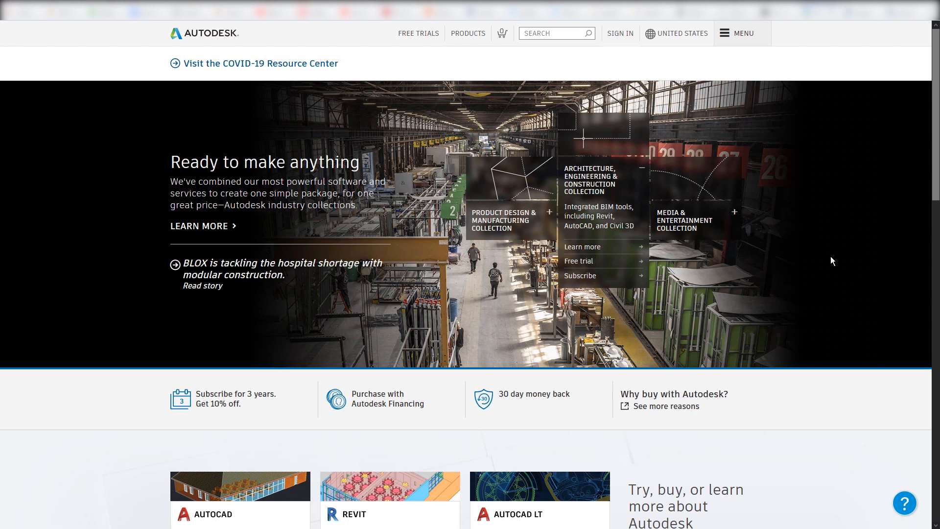
pyautogui.moveTo(826, 189)
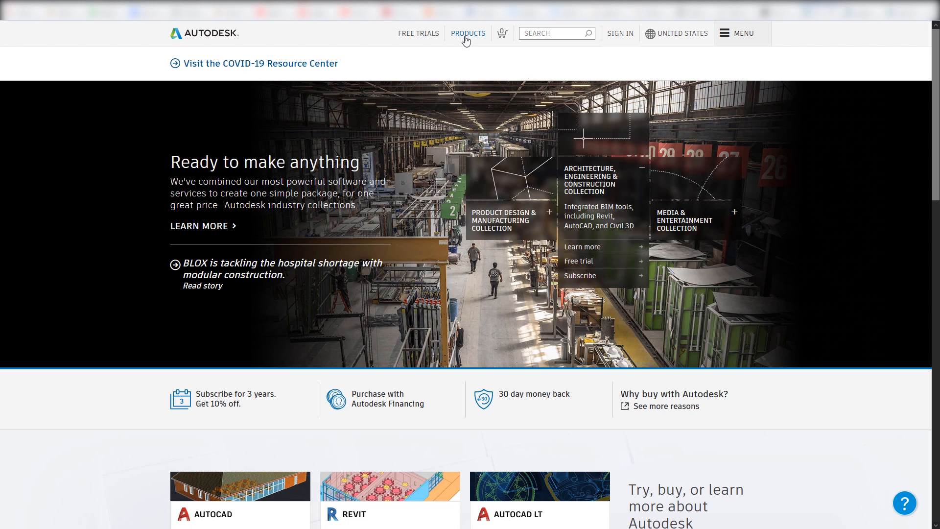
# - Show the full Autodesk products catalogue from the top bar
pyautogui.click(468, 33)
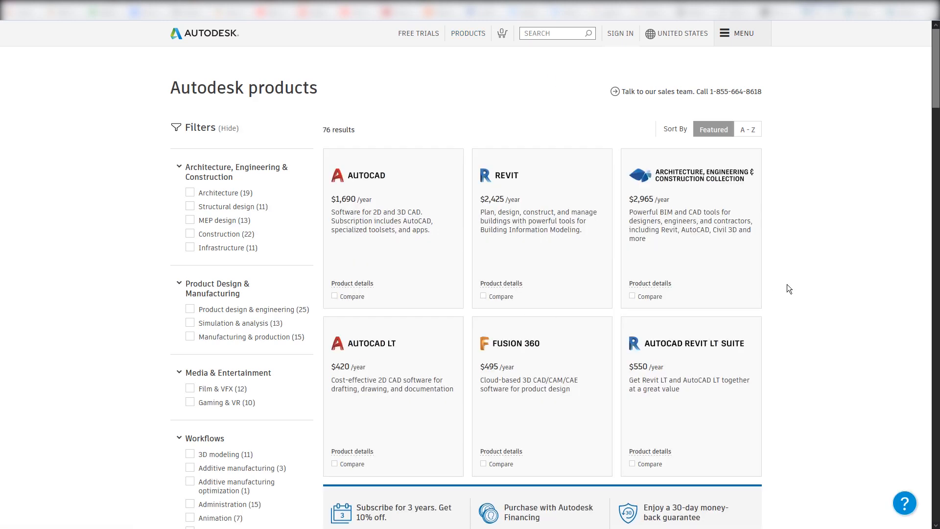
pyautogui.moveTo(507, 349)
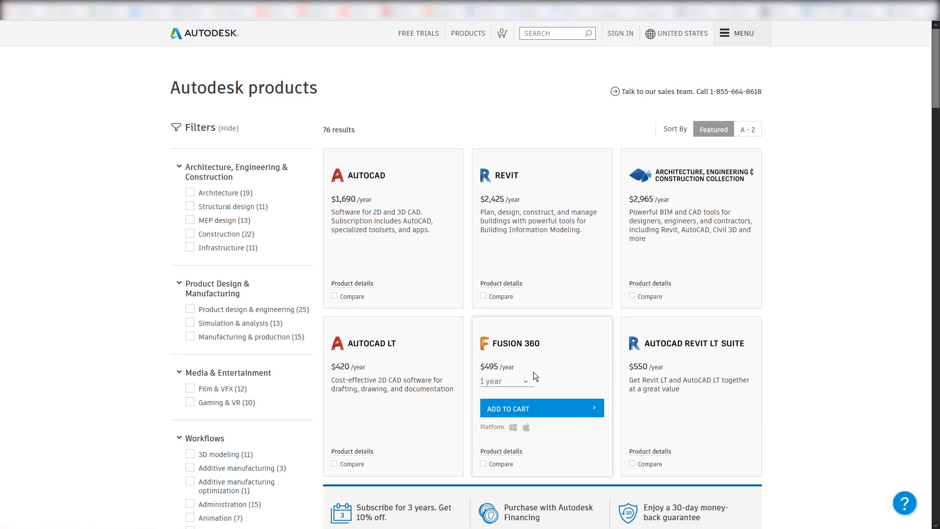
pyautogui.moveTo(535, 365)
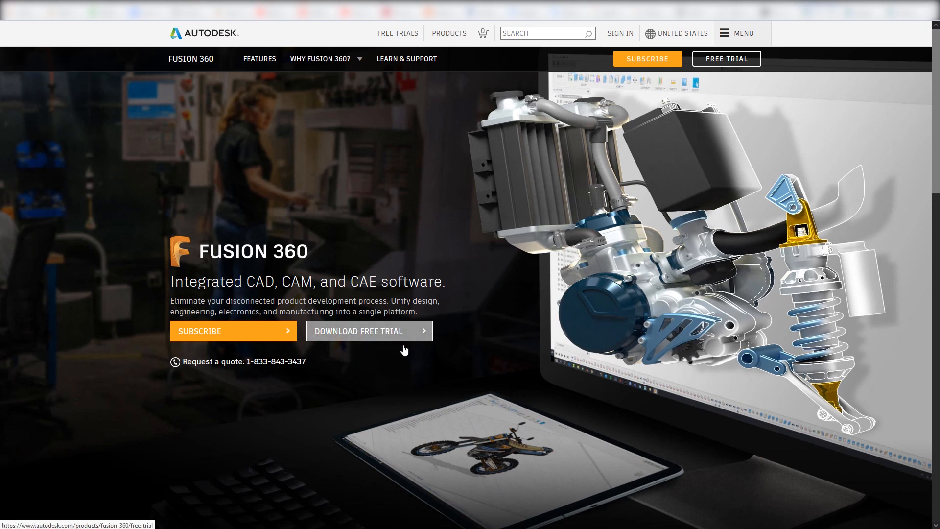
pyautogui.moveTo(378, 342)
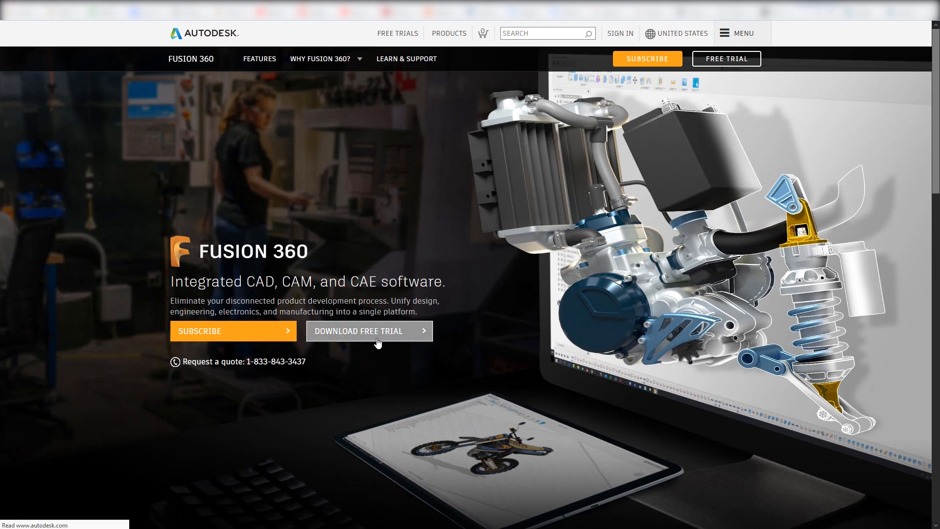
# - Go to the Fusion 360 free trial page and bring the intended-use cards into view
pyautogui.click(369, 331)
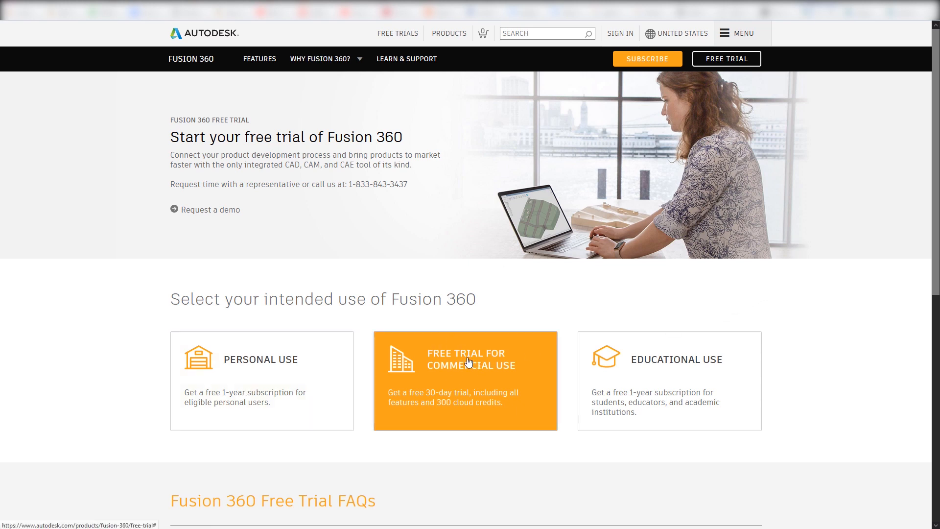
pyautogui.moveTo(505, 375)
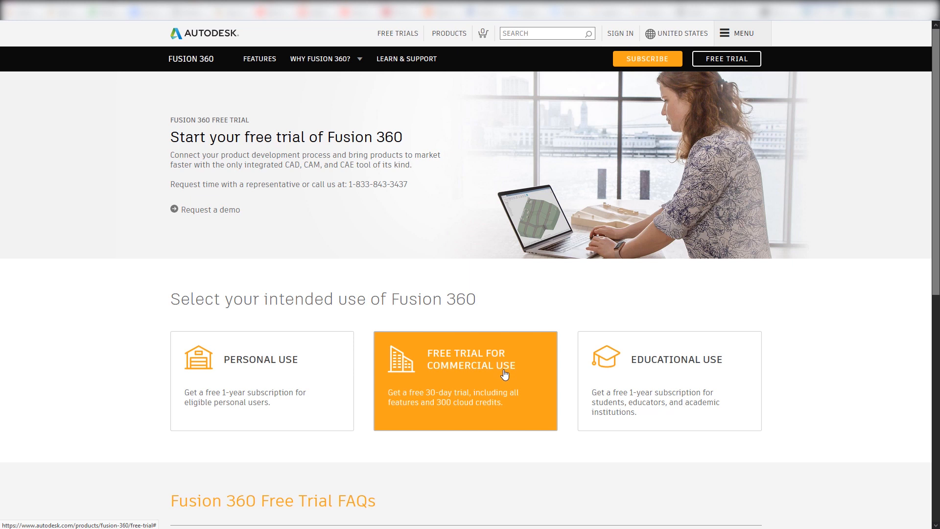
pyautogui.scroll(-3)
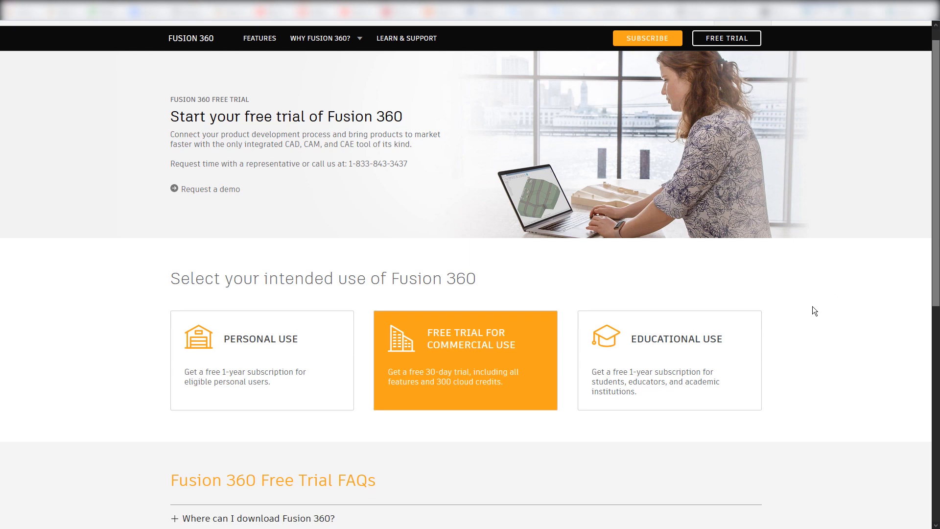
pyautogui.scroll(-3)
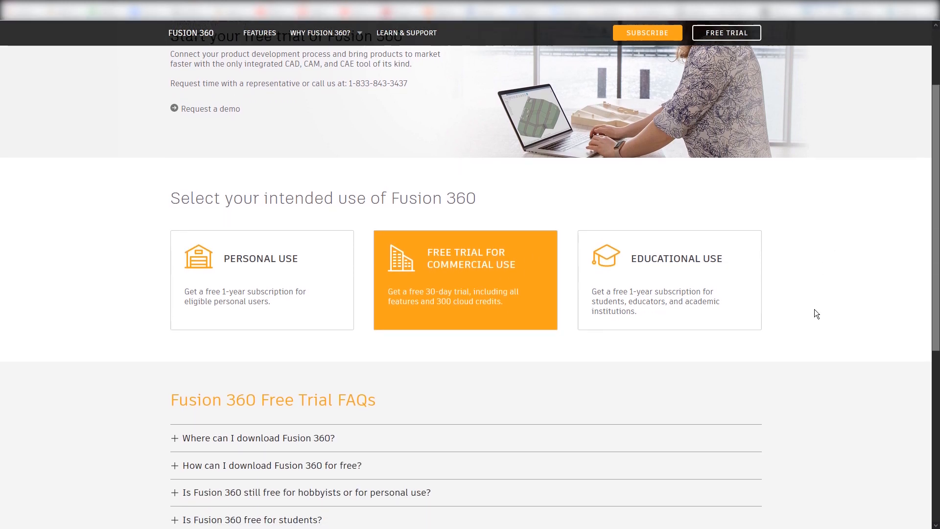
pyautogui.moveTo(499, 313)
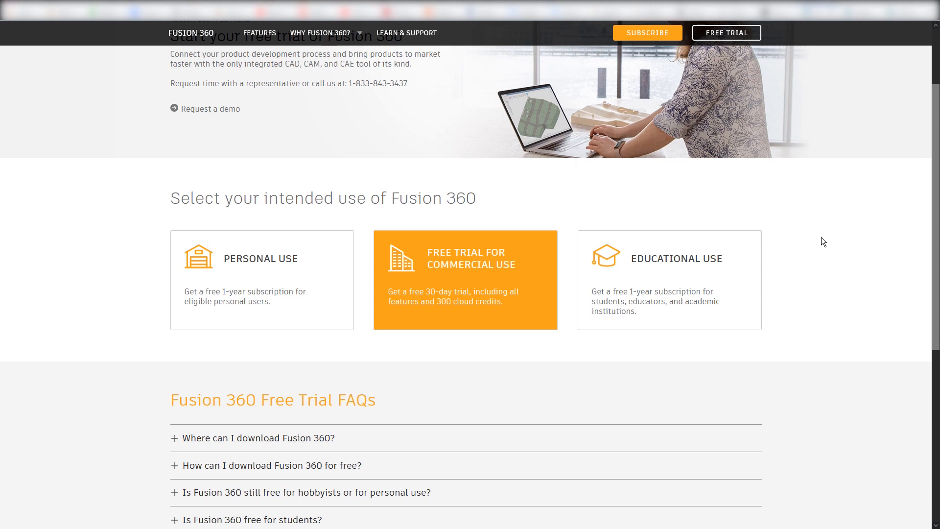
pyautogui.moveTo(787, 256)
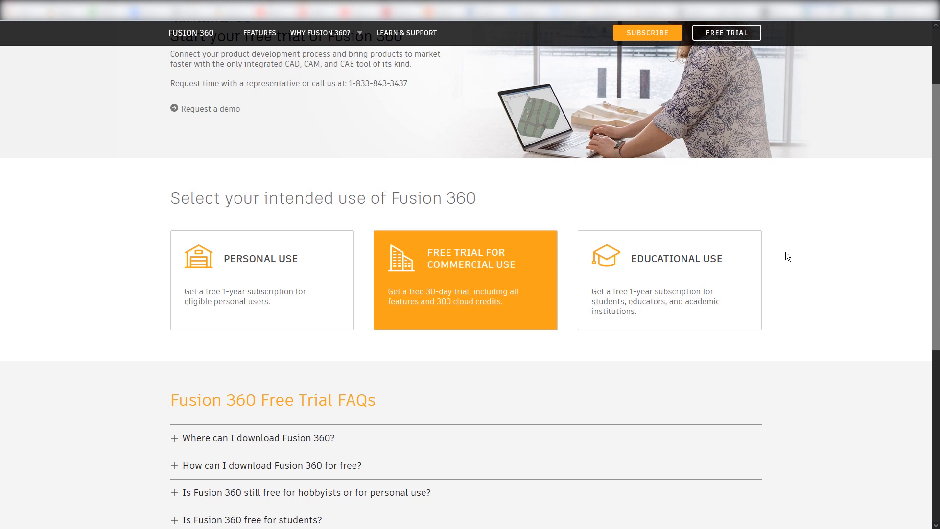
pyautogui.moveTo(793, 277)
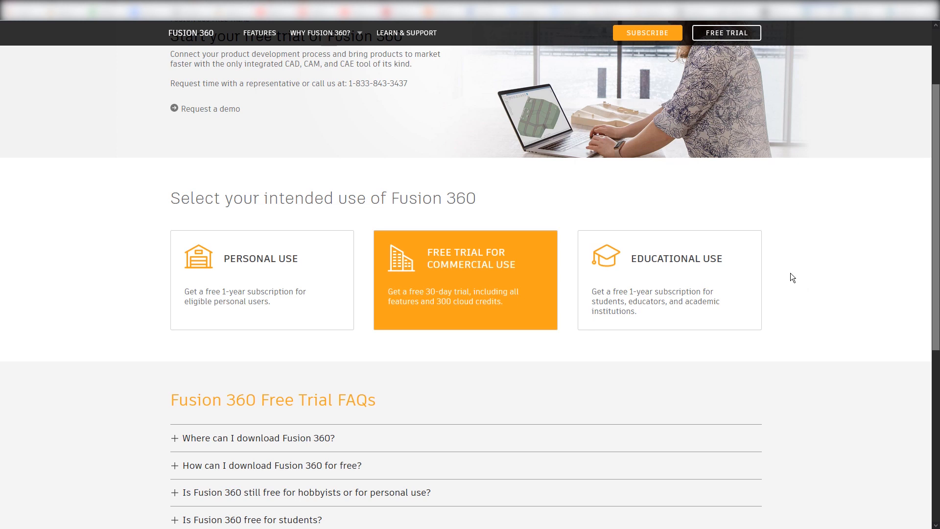
pyautogui.moveTo(288, 258)
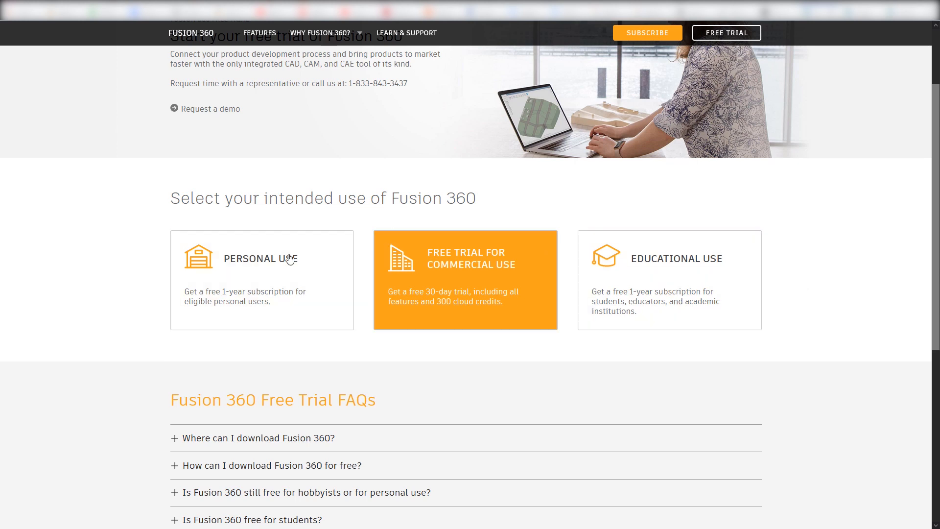
pyautogui.moveTo(634, 273)
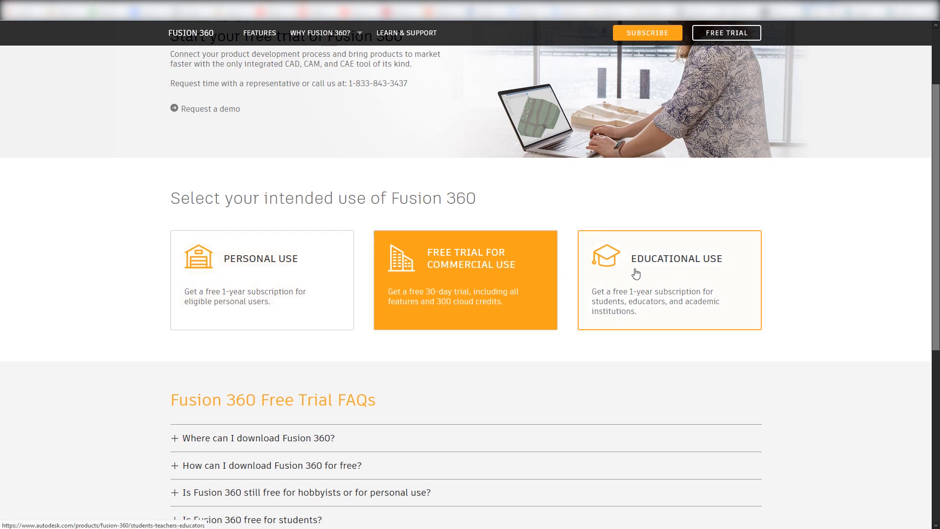
pyautogui.moveTo(602, 311)
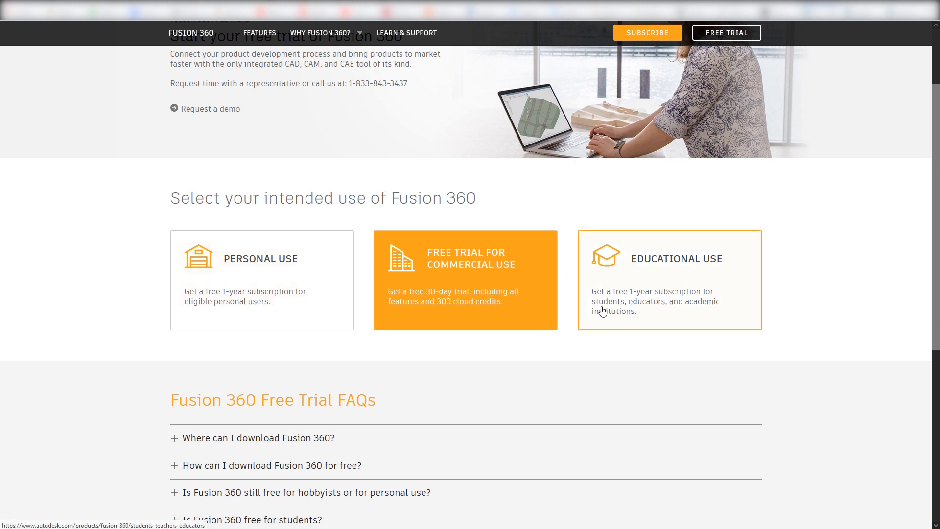
pyautogui.moveTo(274, 273)
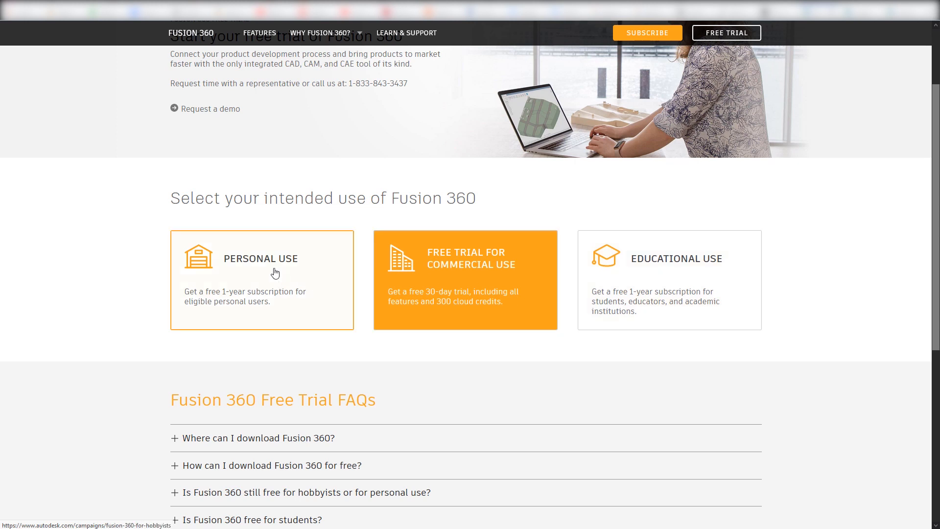
# - Choose Fusion 360 for personal use and reach the 'Activate Fusion 360 for personal use' section
pyautogui.click(261, 258)
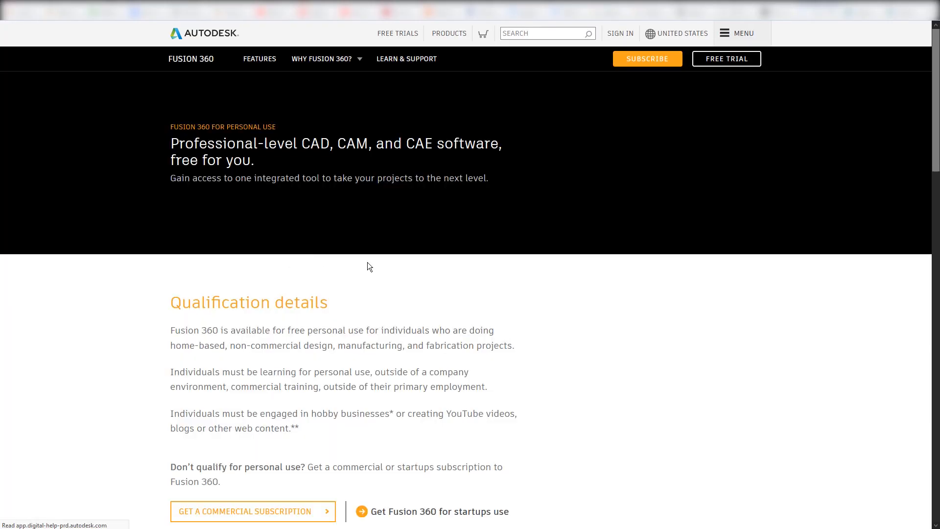
pyautogui.scroll(-3)
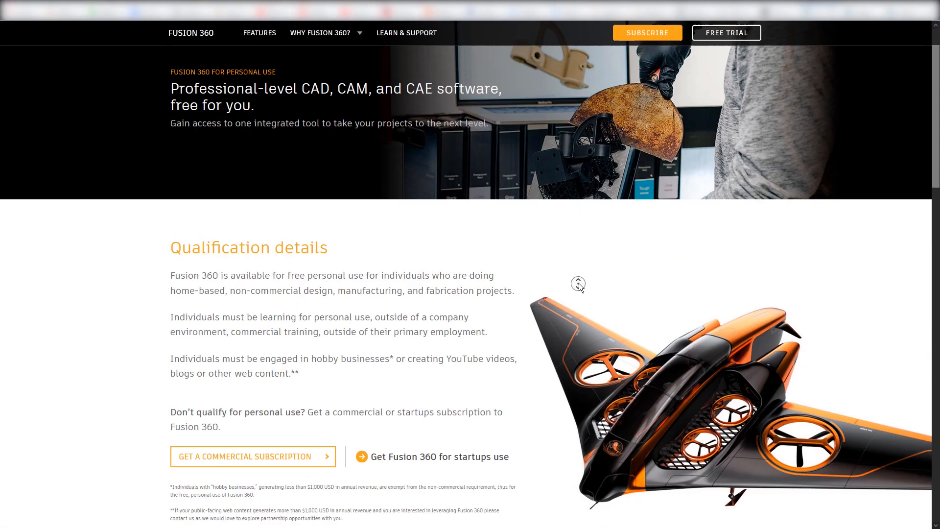
pyautogui.scroll(-3)
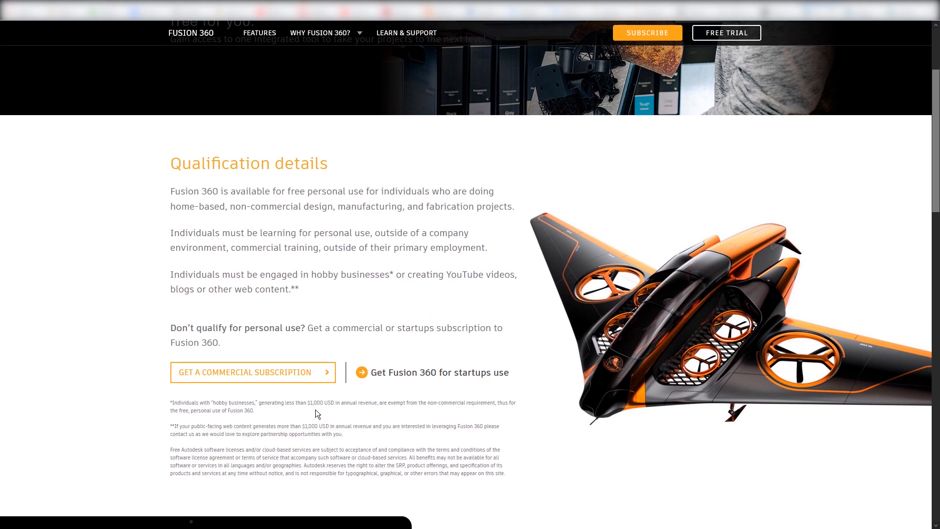
pyautogui.moveTo(336, 414)
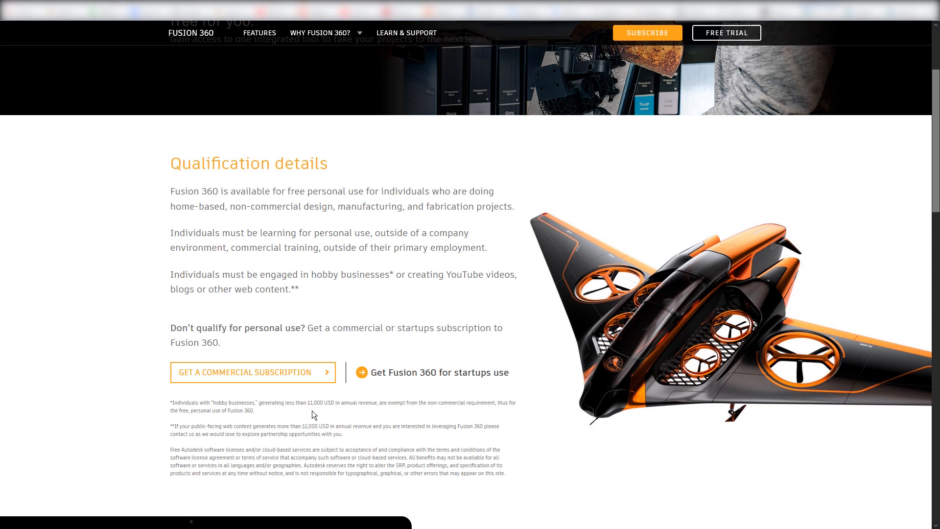
pyautogui.moveTo(336, 405)
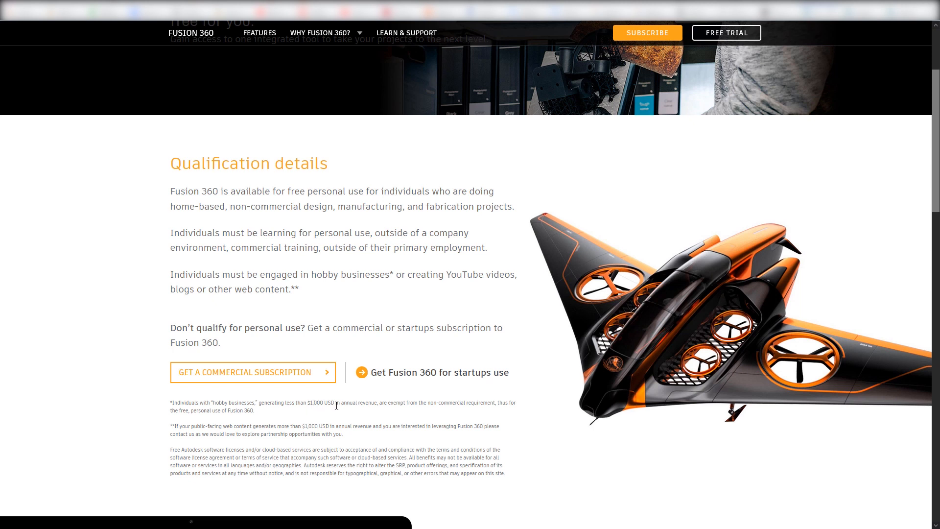
pyautogui.moveTo(521, 391)
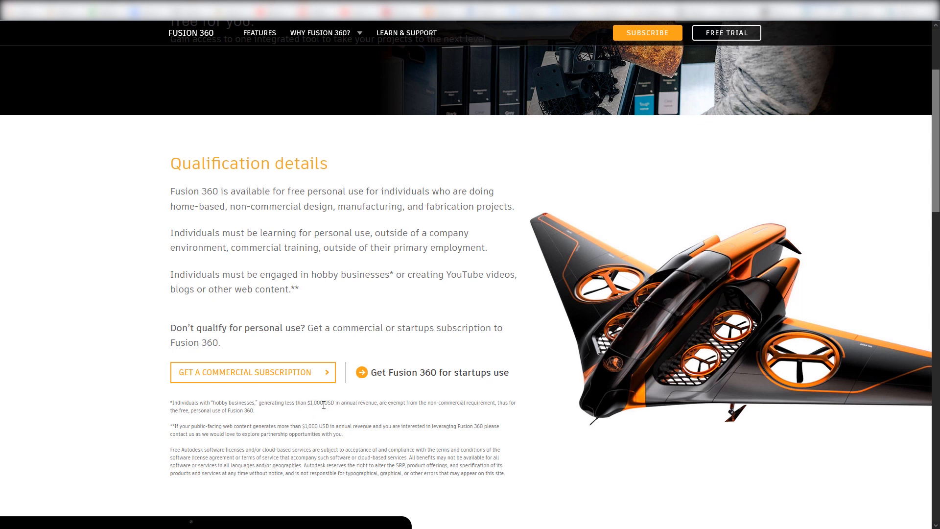
pyautogui.moveTo(351, 418)
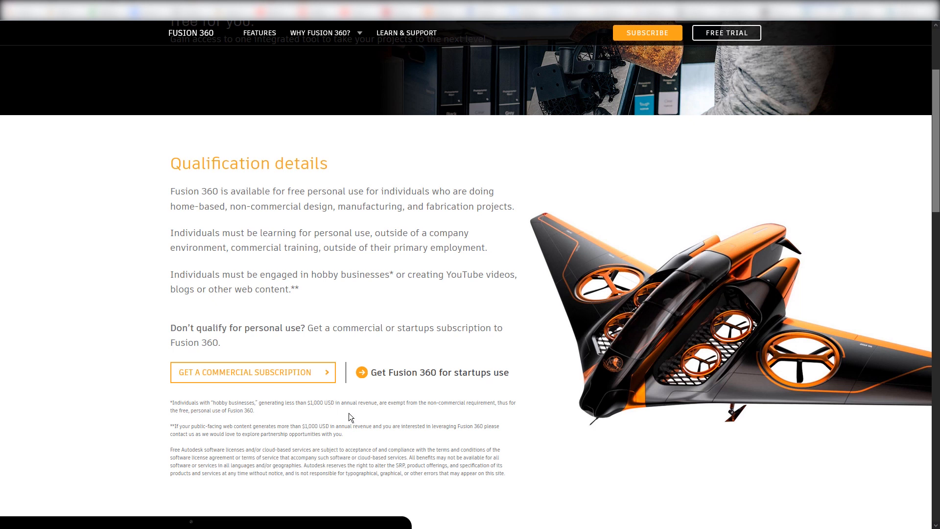
pyautogui.moveTo(330, 405)
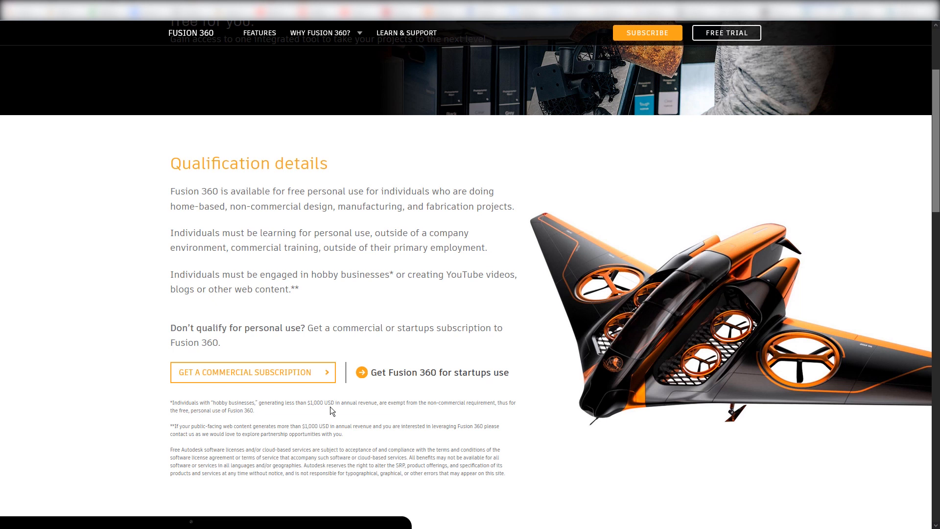
pyautogui.moveTo(637, 281)
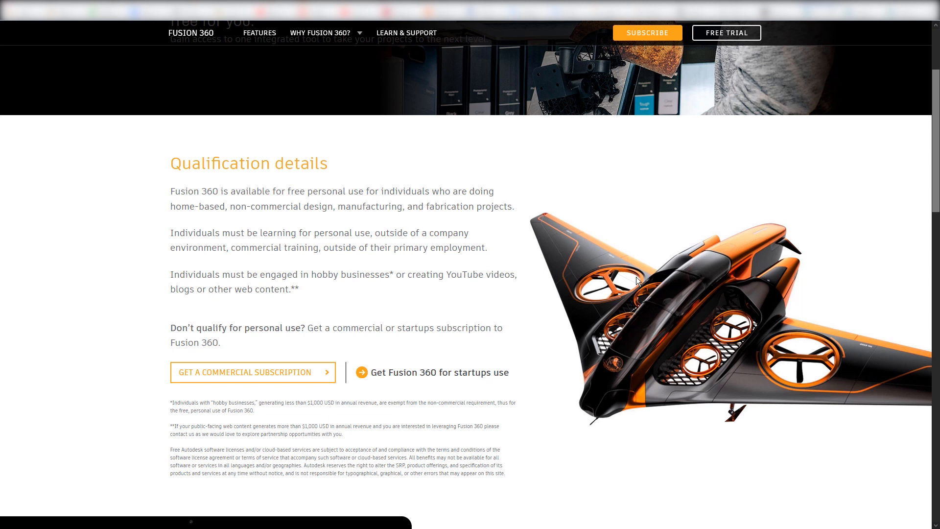
pyautogui.scroll(-3)
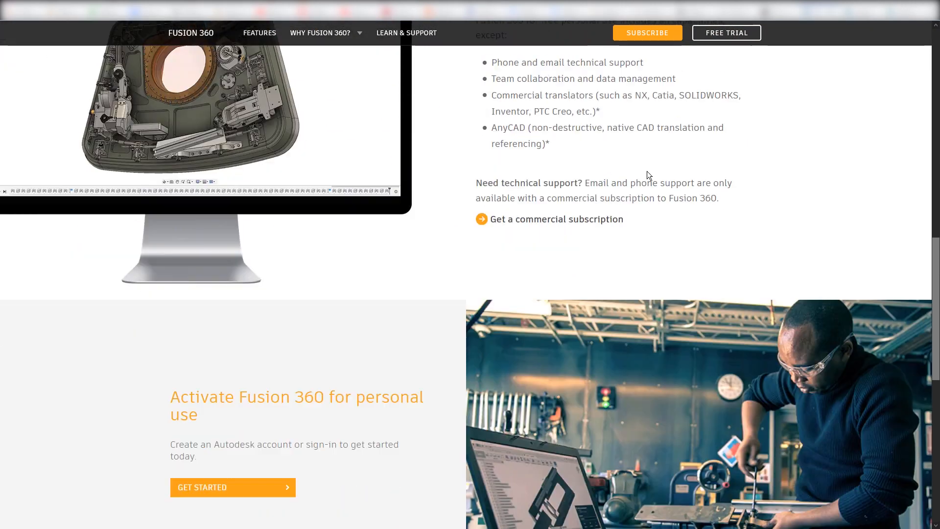
pyautogui.scroll(-3)
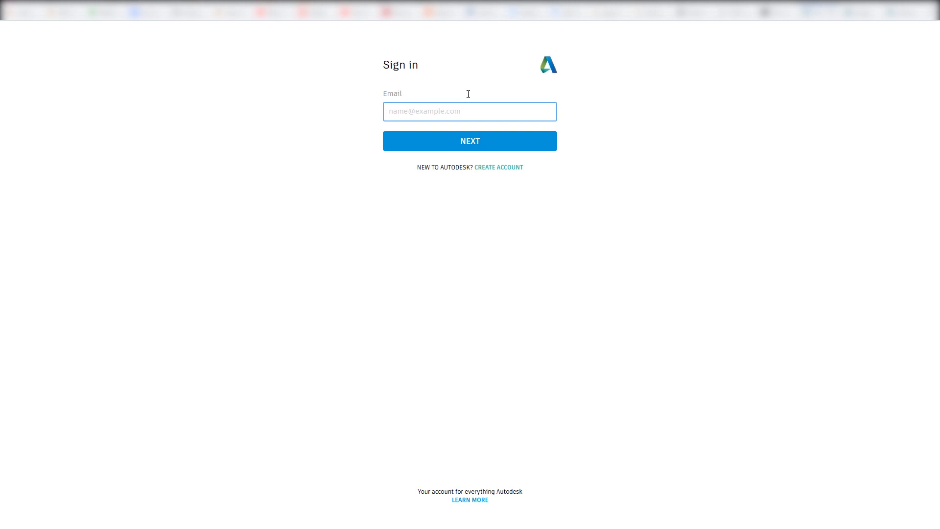
pyautogui.moveTo(553, 185)
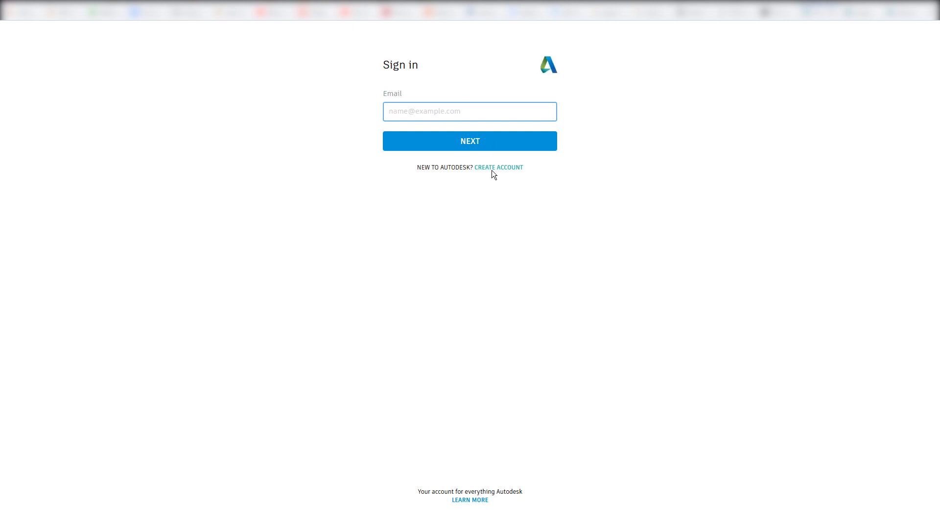
pyautogui.moveTo(557, 139)
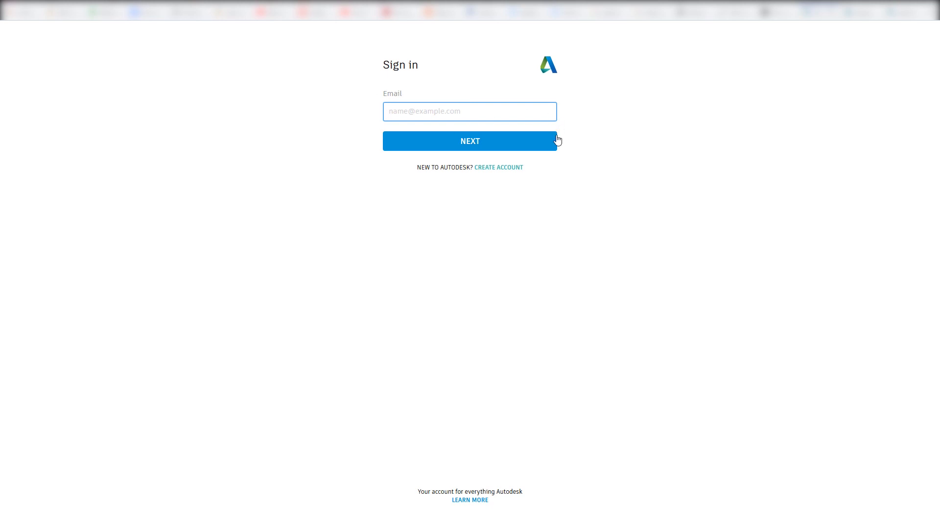
# - Continue the Autodesk sign-in with the account email to reach the Account home page
pyautogui.click(469, 111)
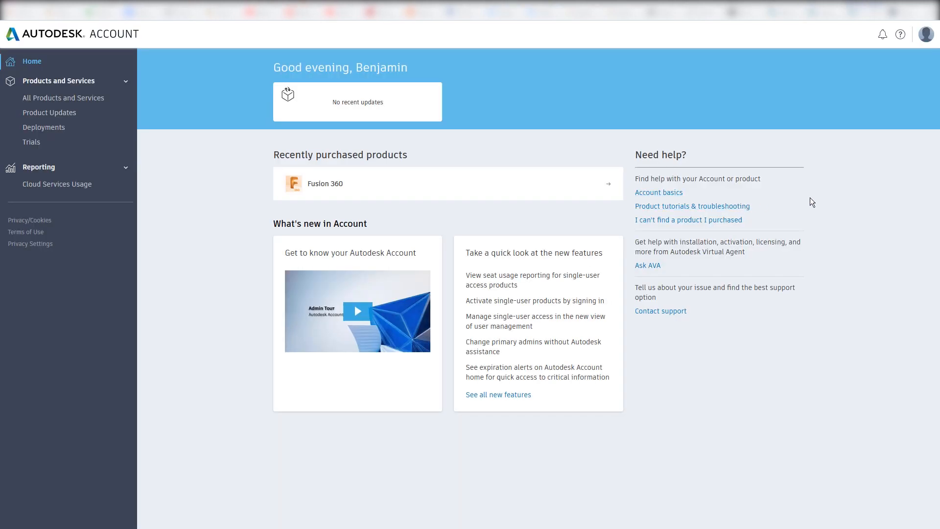
pyautogui.moveTo(757, 118)
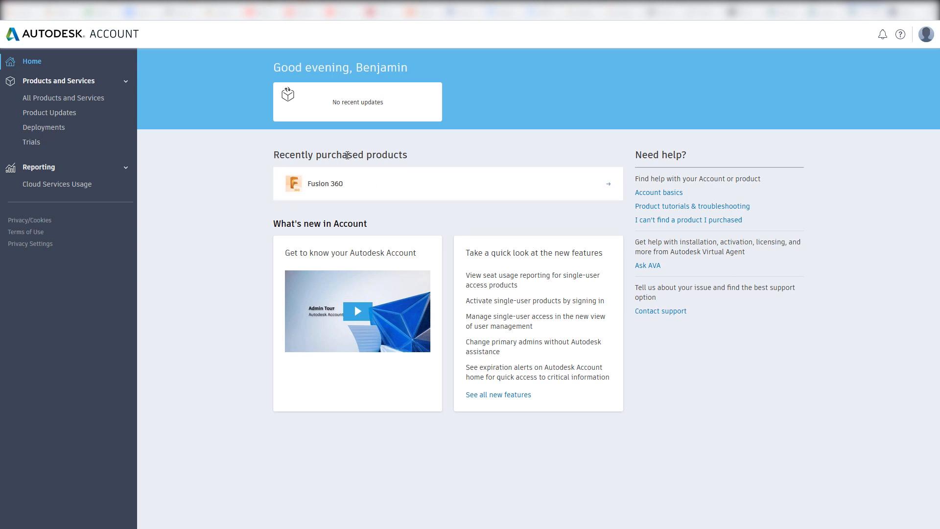
pyautogui.moveTo(356, 191)
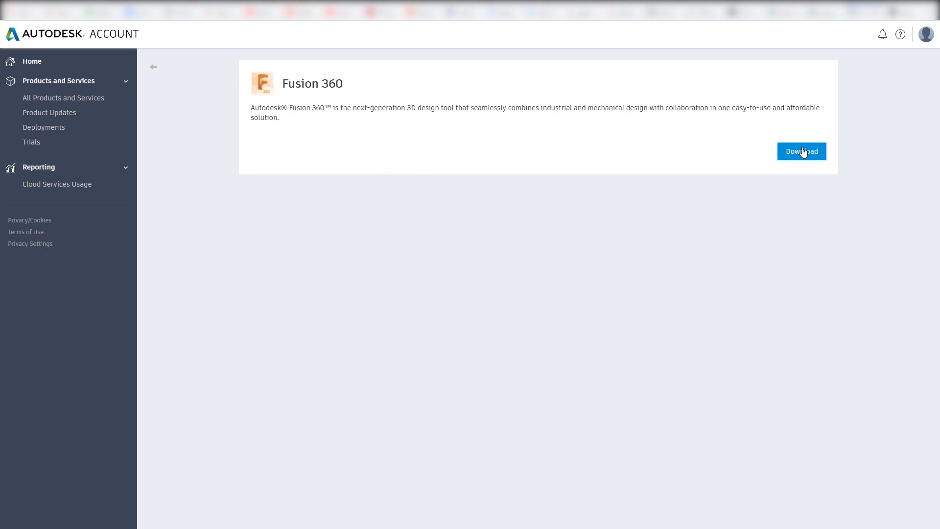
# - Start the Fusion 360 download from the account's recently purchased products
pyautogui.click(802, 151)
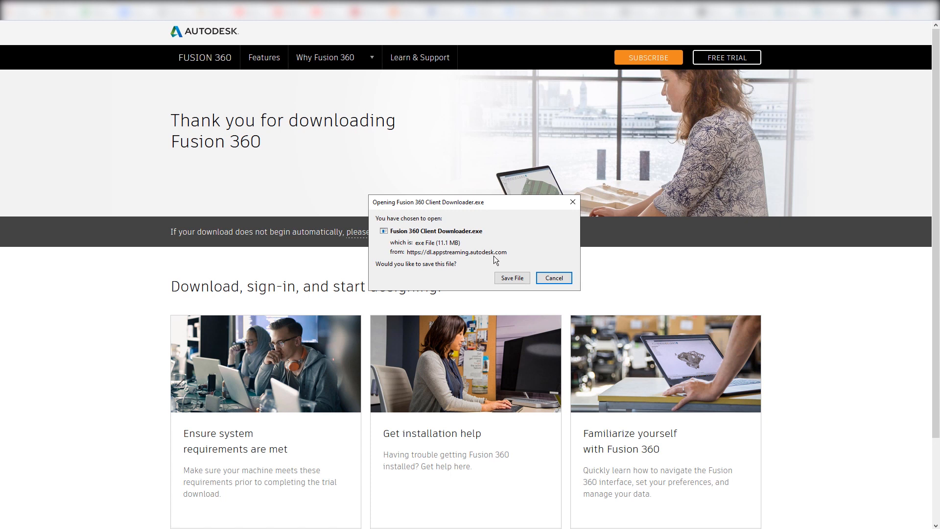
pyautogui.moveTo(506, 254)
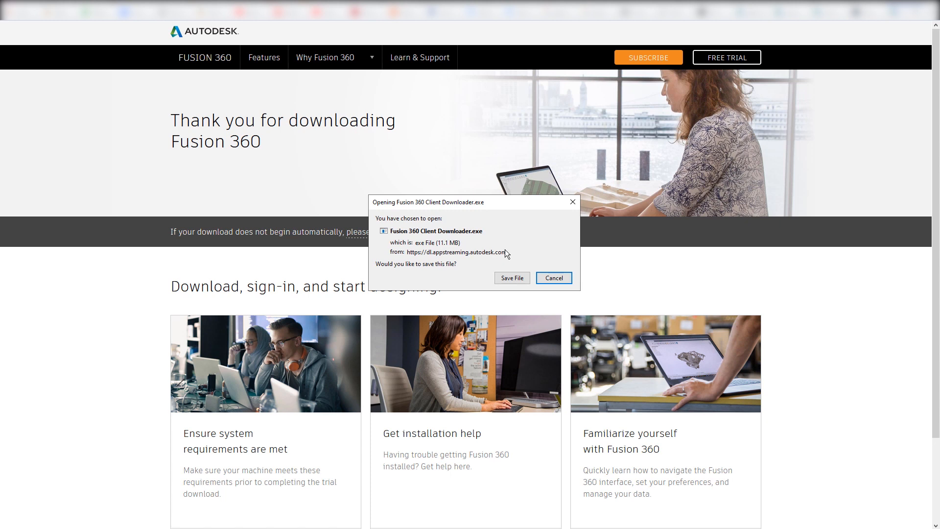
pyautogui.moveTo(510, 256)
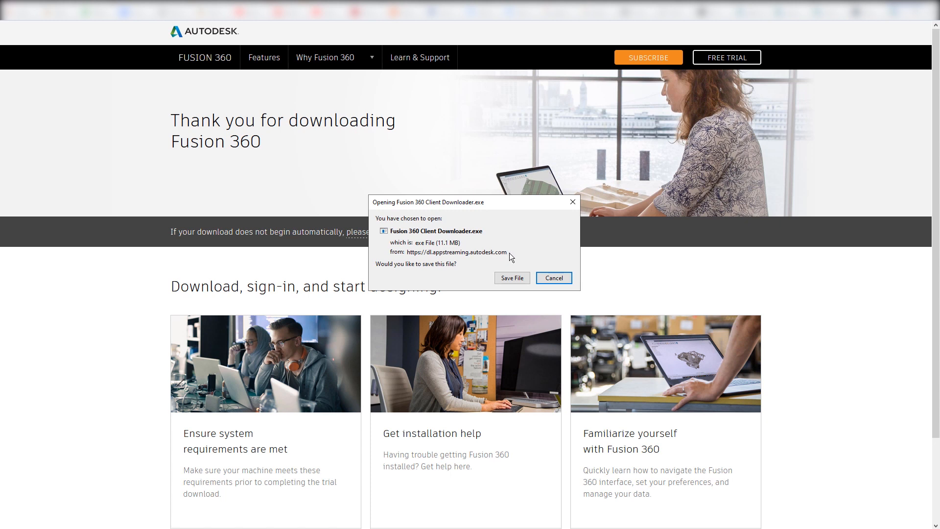
# - Save the Fusion 360 Client Downloader.exe installer file
pyautogui.click(511, 278)
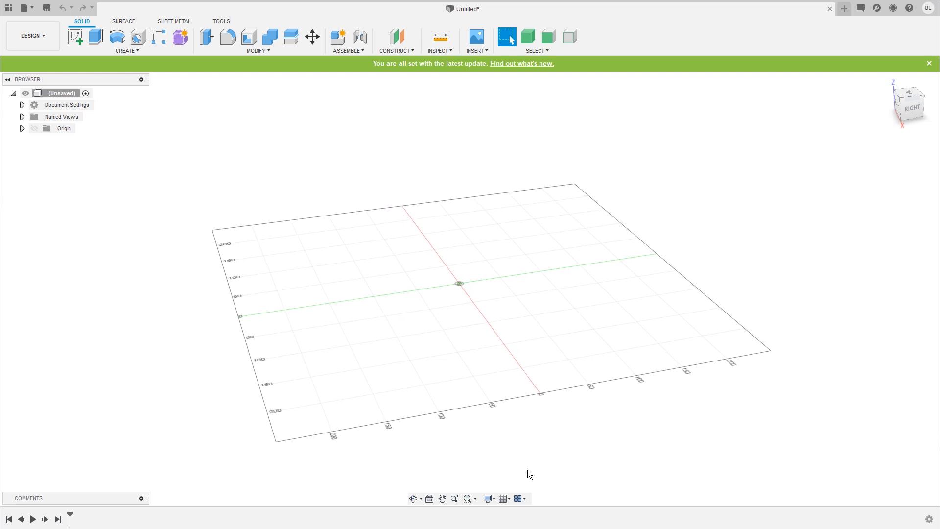
# - Run the installer so Fusion 360 launches into a new untitled design
pyautogui.click(502, 498)
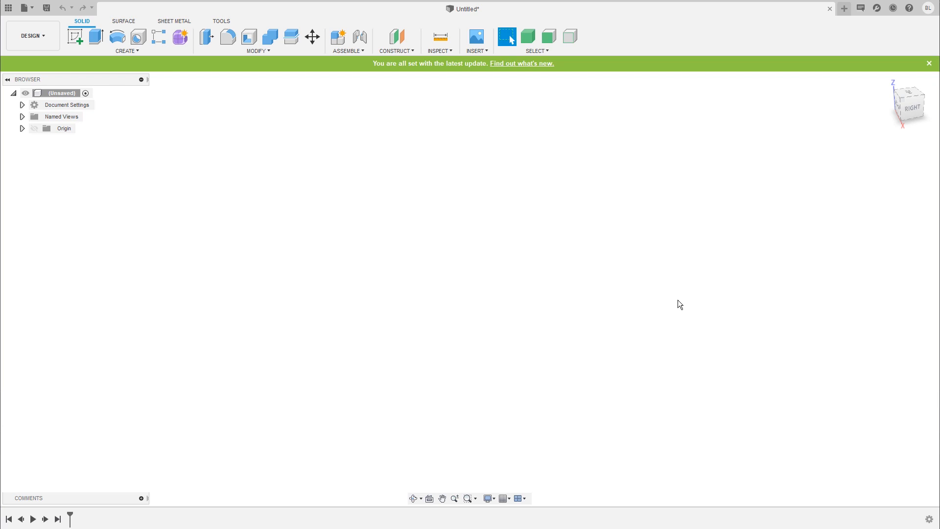
pyautogui.moveTo(690, 70)
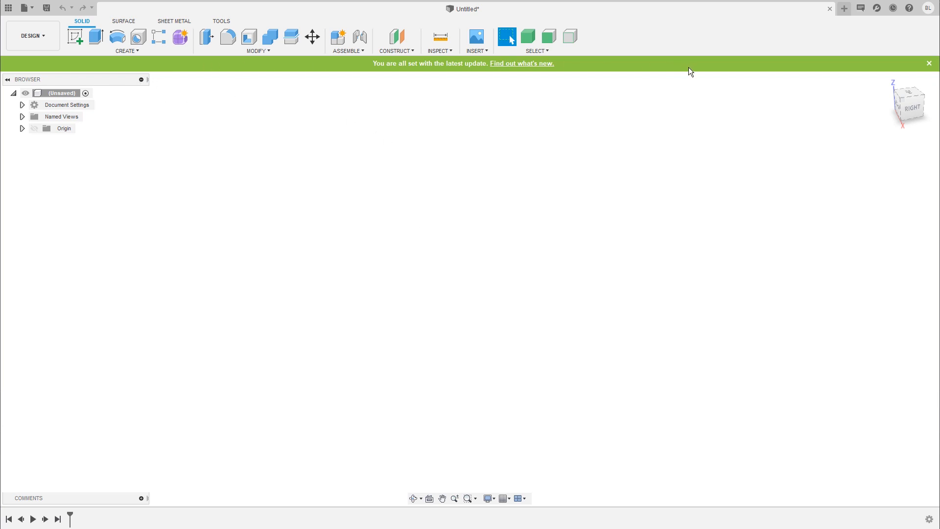
pyautogui.moveTo(378, 71)
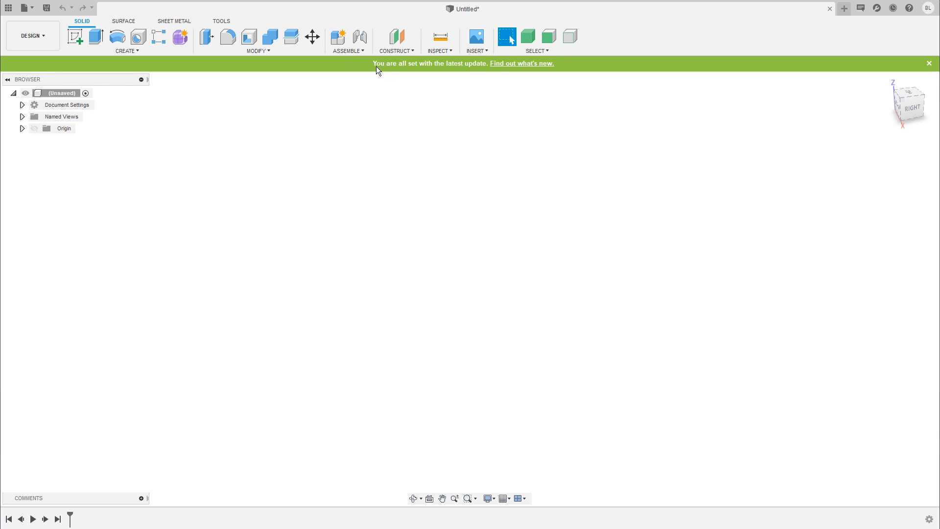
pyautogui.moveTo(382, 70)
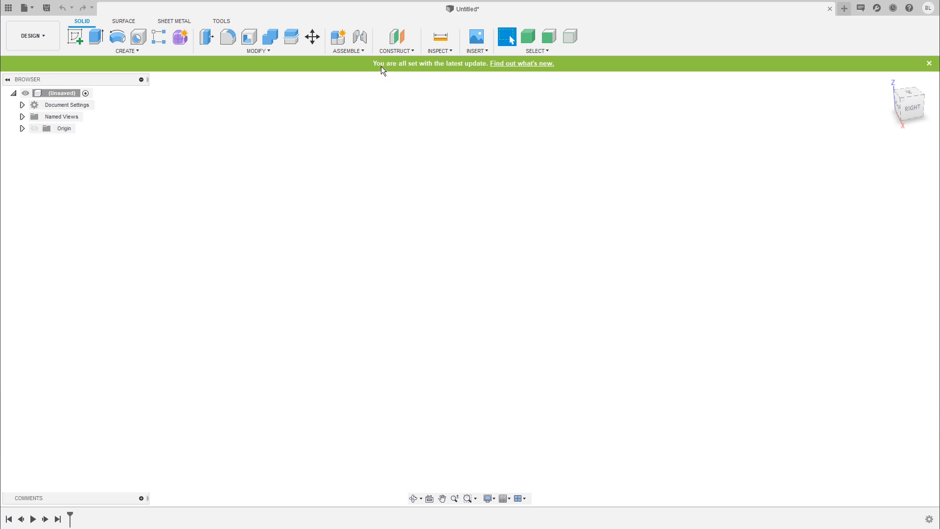
pyautogui.moveTo(459, 78)
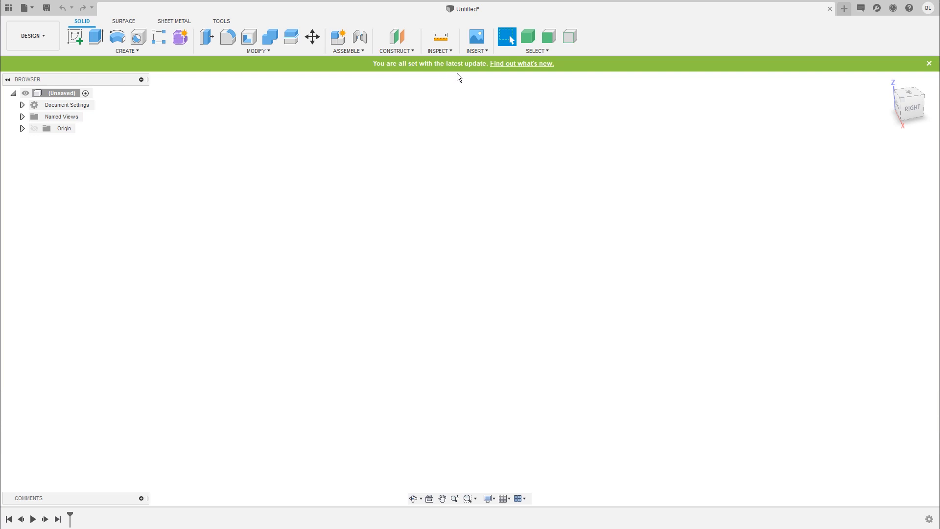
pyautogui.moveTo(469, 82)
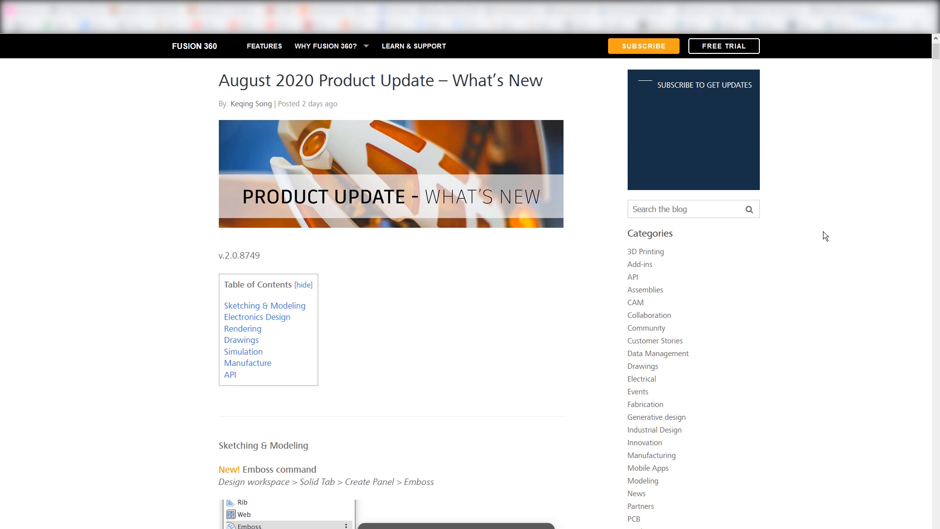
# - Read through the August 2020 Product Update post's Emboss and Edit by Curve sections
pyautogui.scroll(-3)
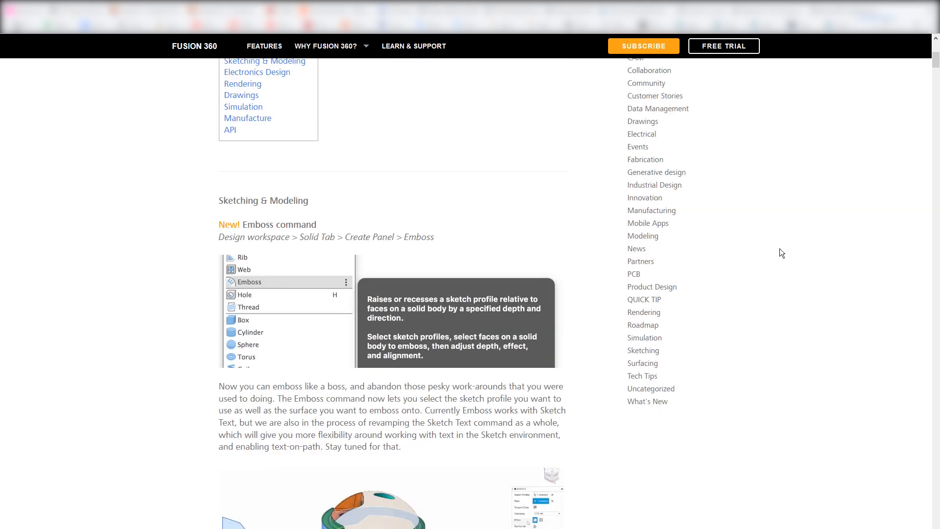
pyautogui.scroll(-3)
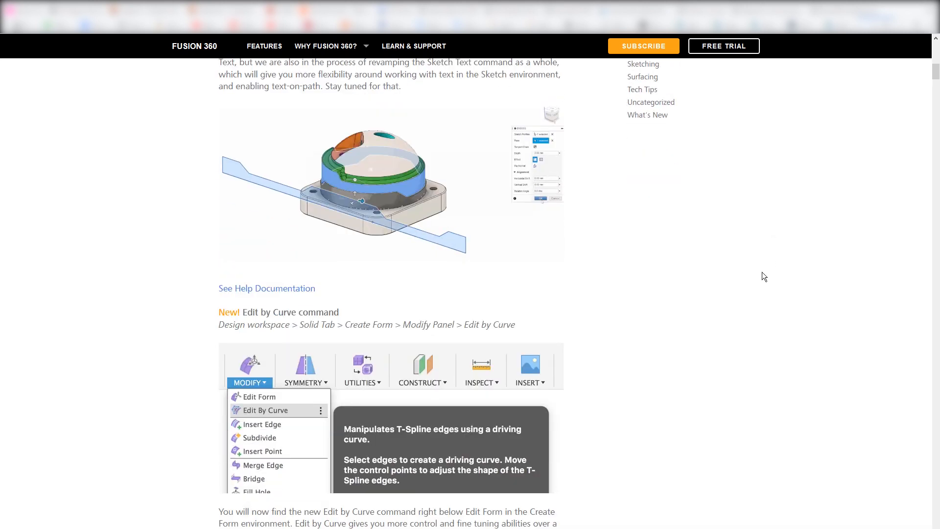
pyautogui.scroll(3)
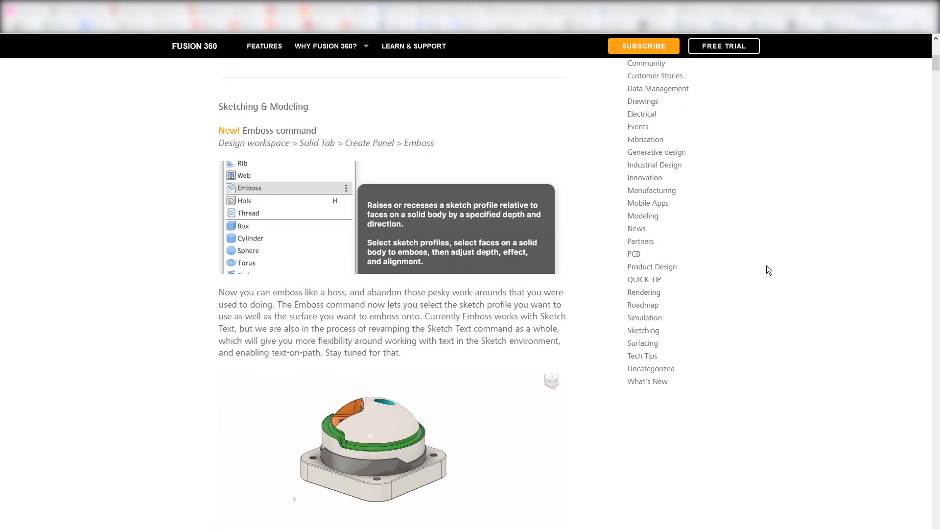
pyautogui.scroll(-3)
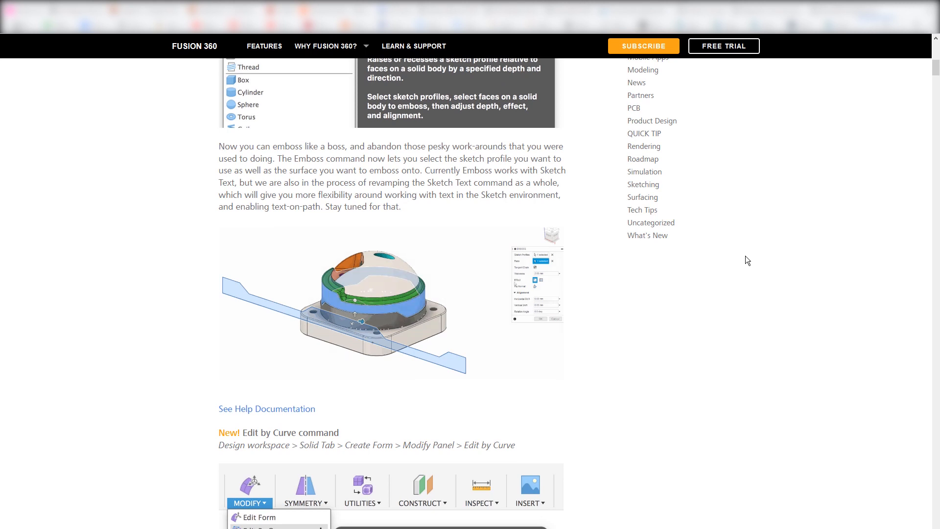
pyautogui.scroll(-3)
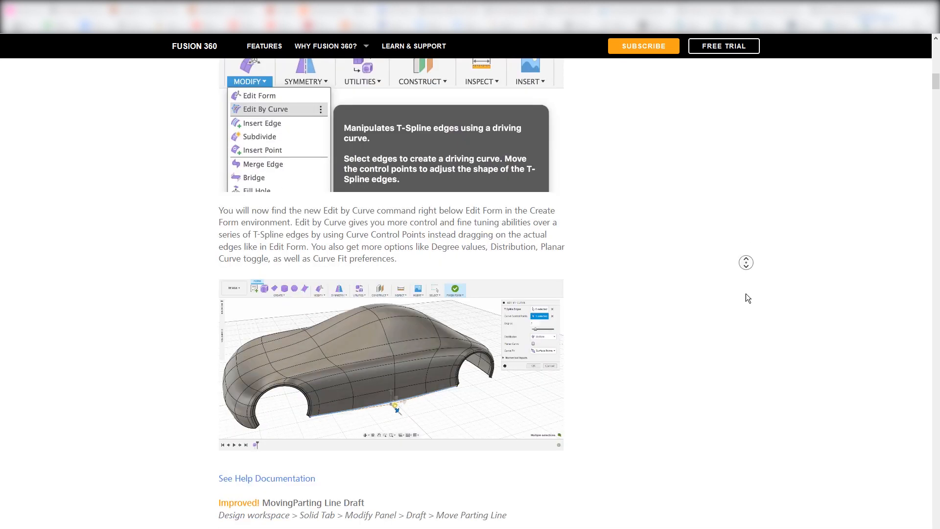